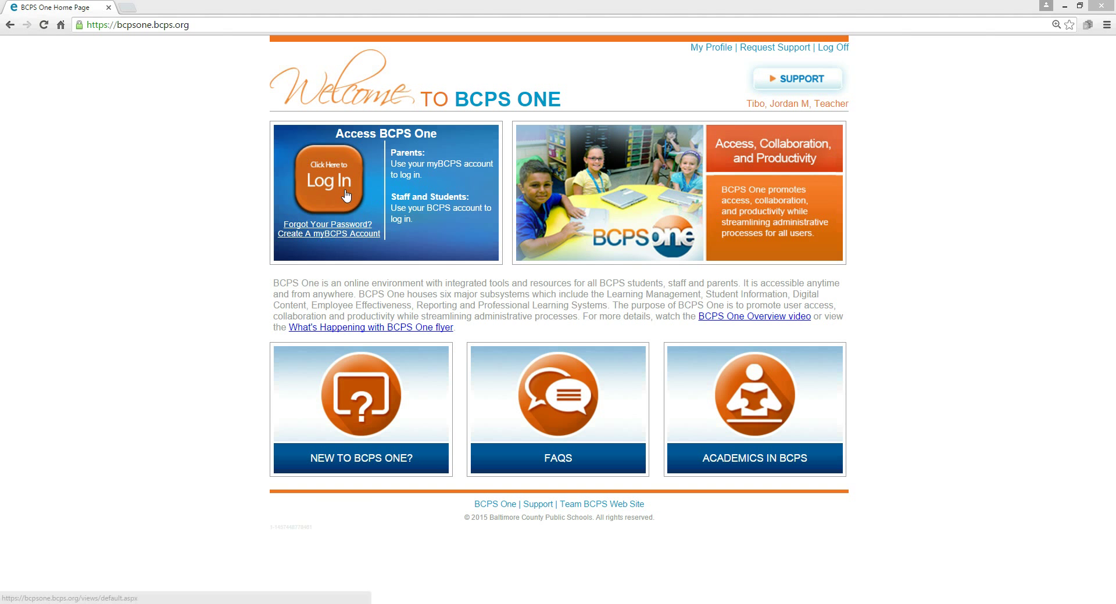
Log in to BCPS One from its home page
click(327, 178)
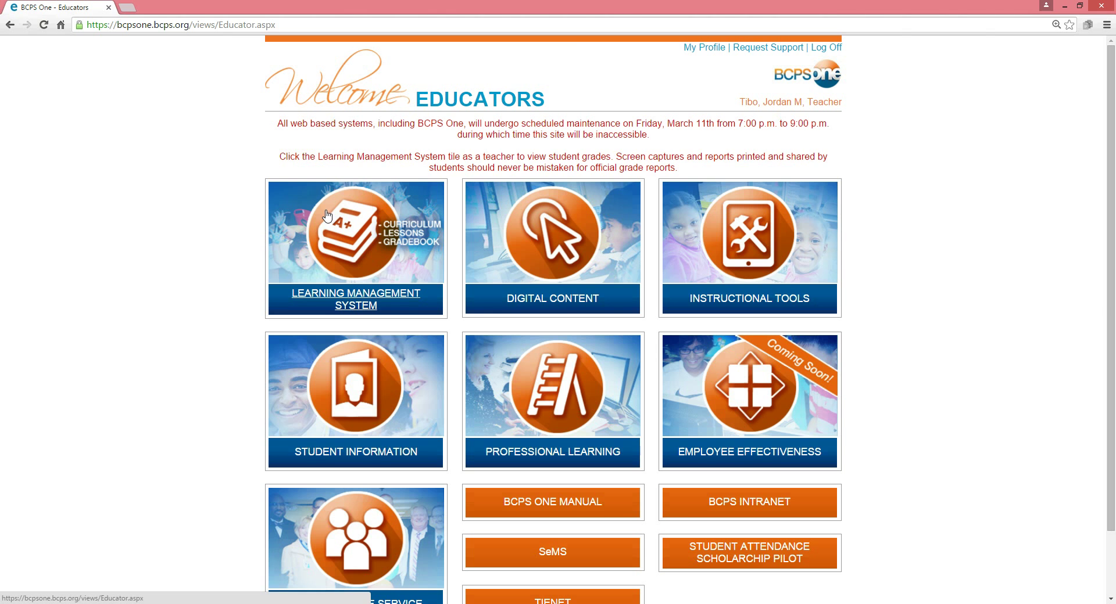
mouse_move(298, 271)
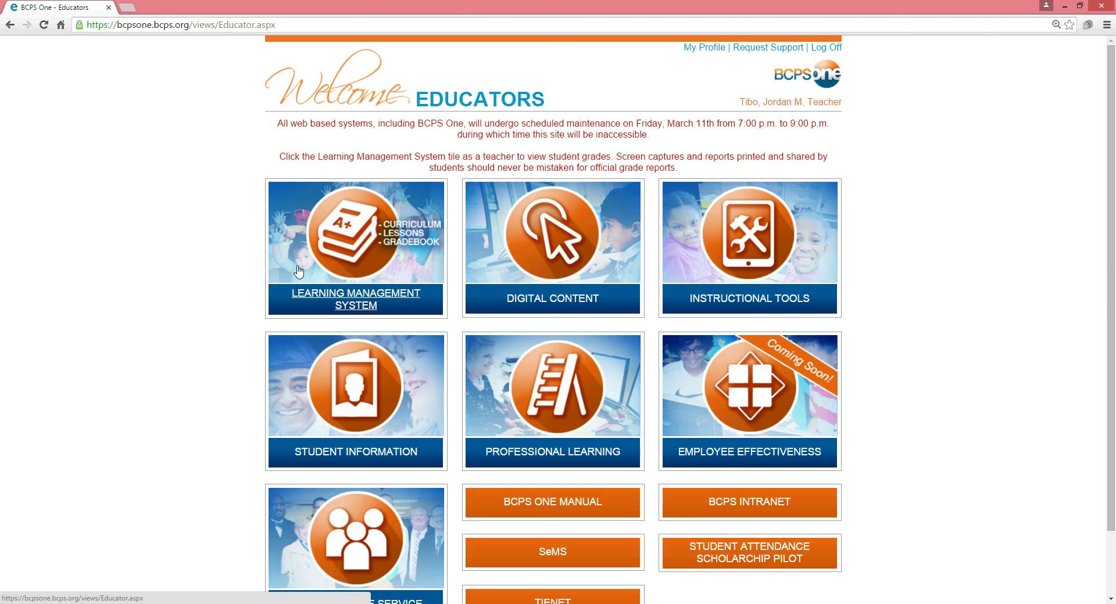
Enter the Learning Management System and choose the BCPS Vocal Music Beta class
click(355, 247)
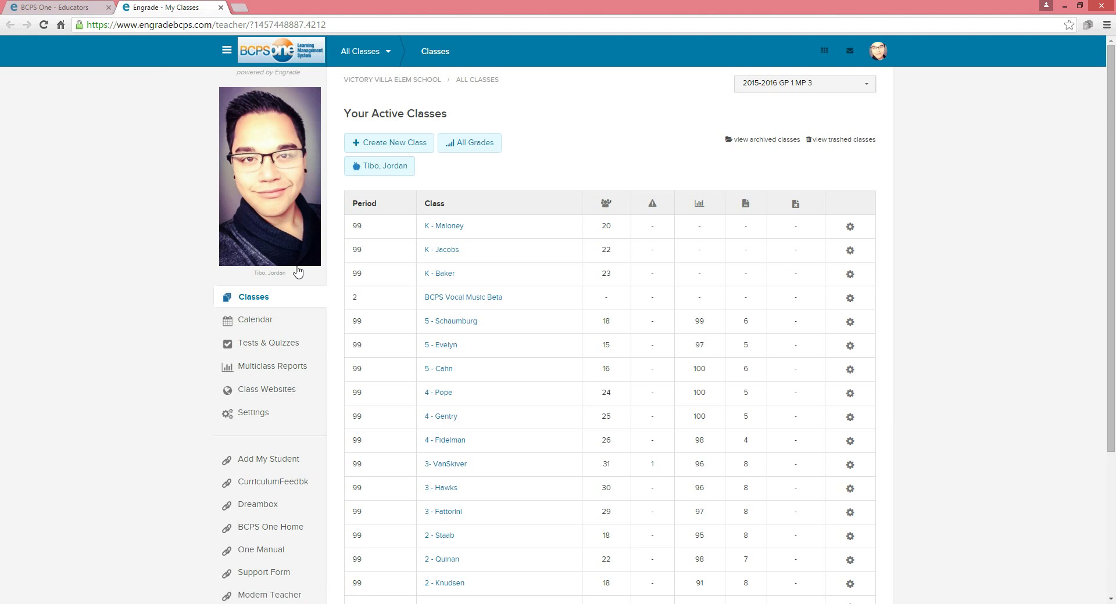
mouse_move(446, 283)
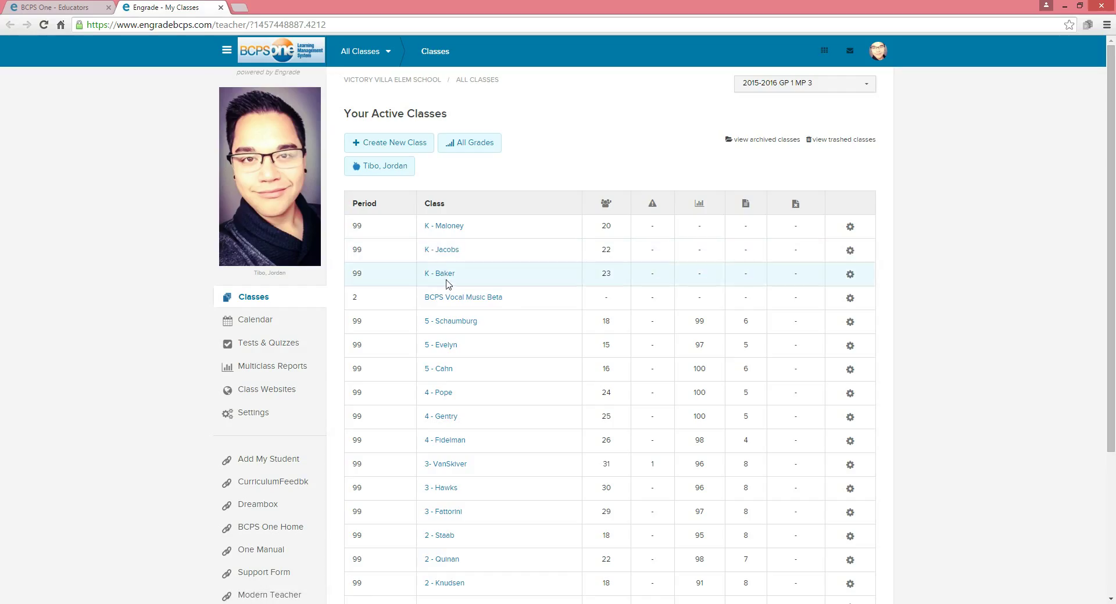
mouse_move(449, 297)
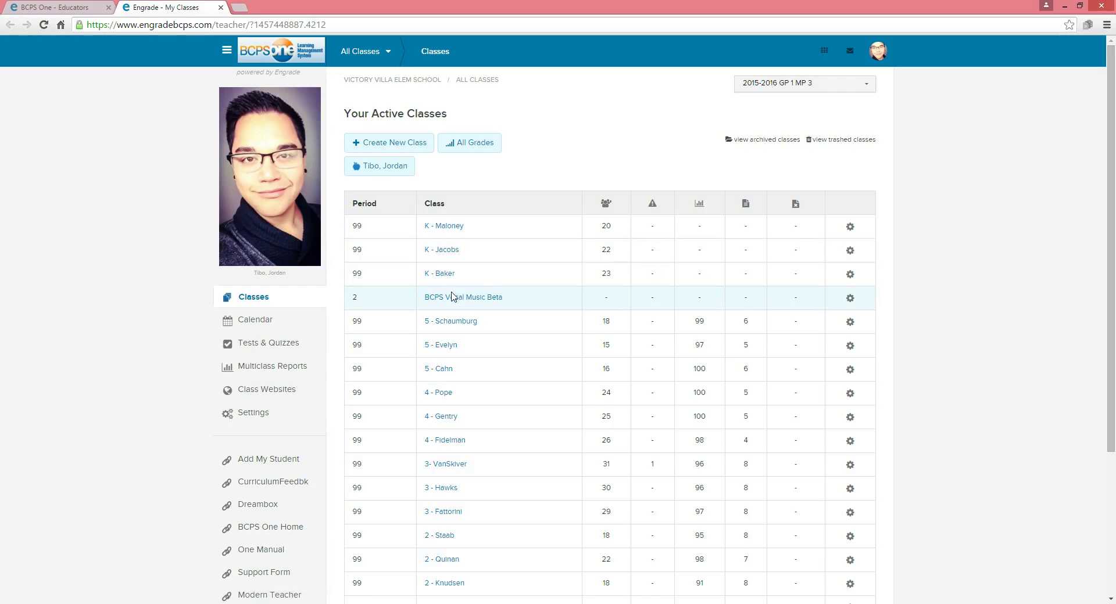
mouse_move(463, 297)
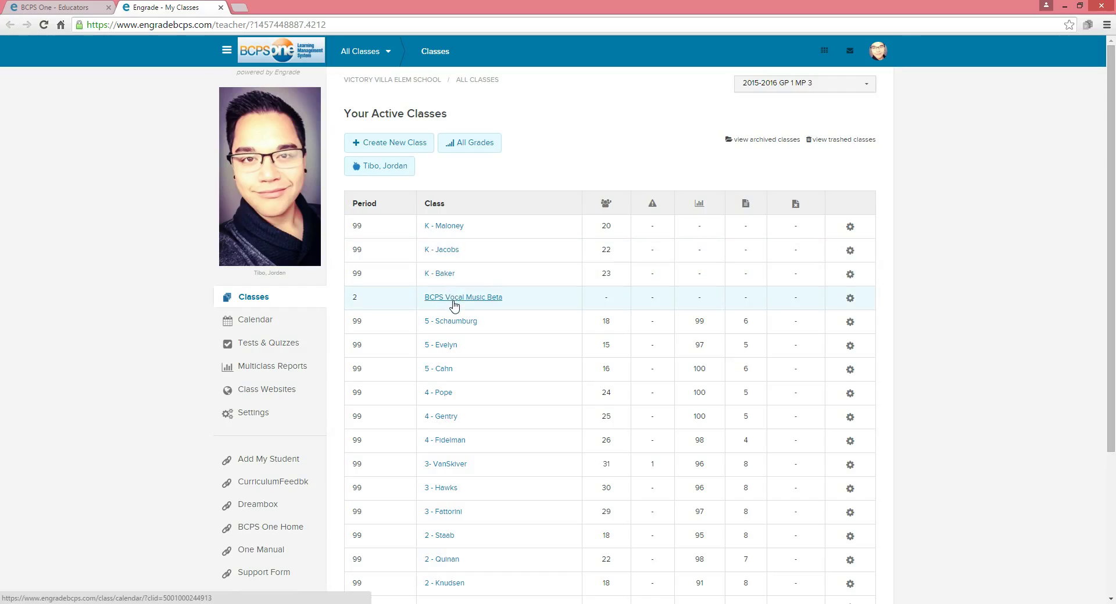
click(463, 297)
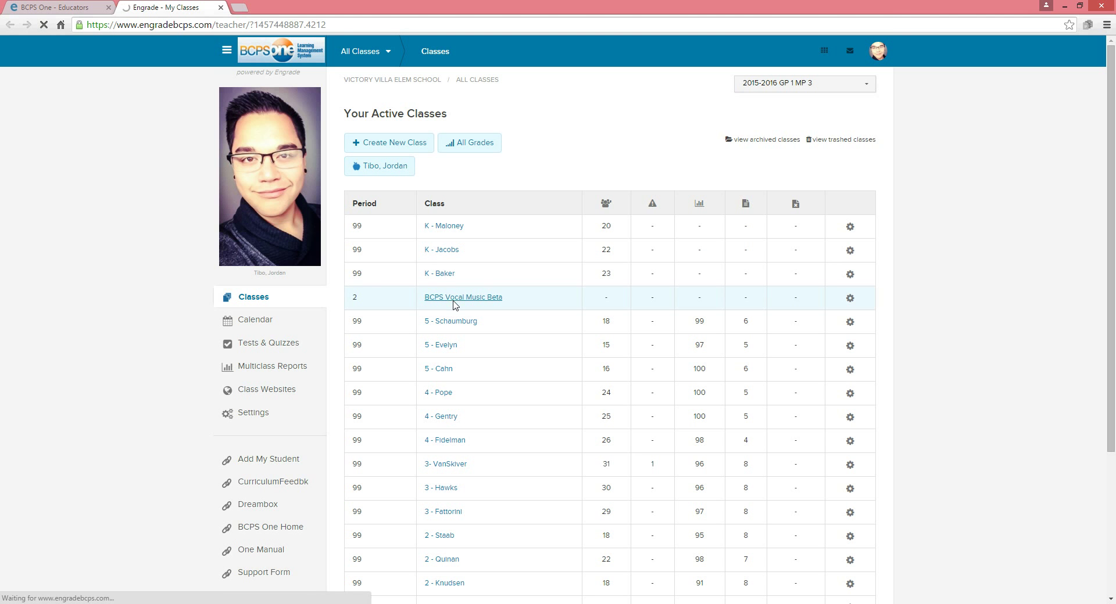
Wait for the March 2016 class calendar, then go to Course Maps
click(462, 298)
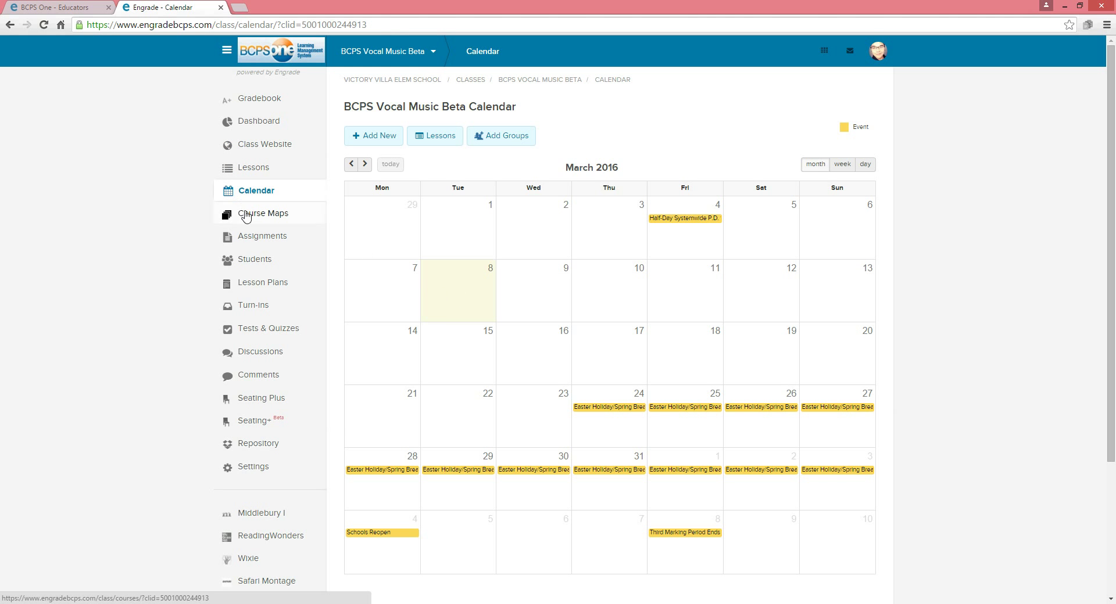
mouse_move(262, 236)
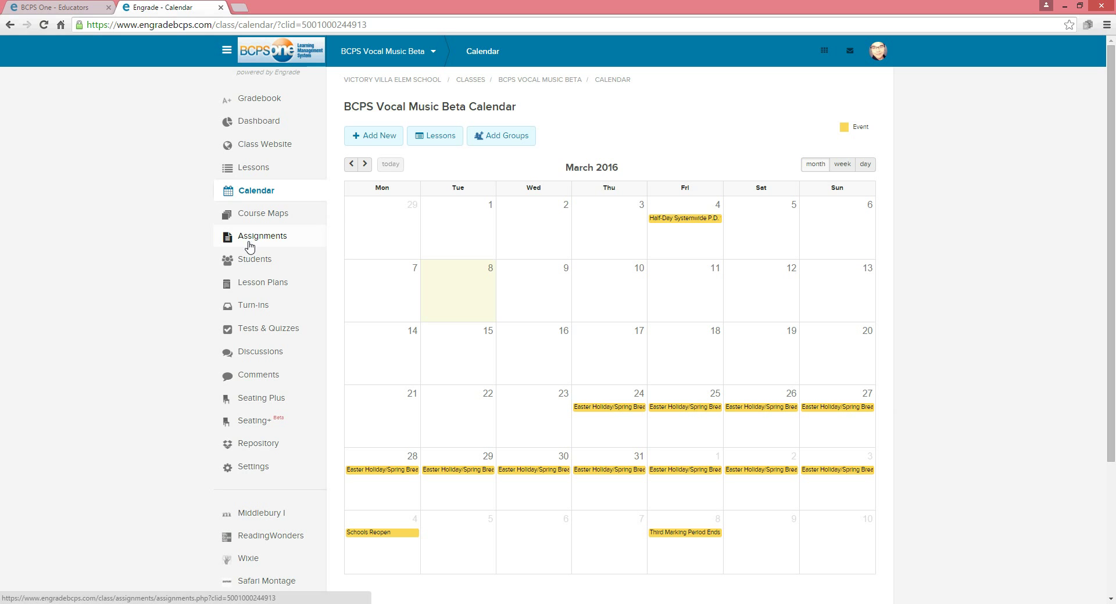
mouse_move(253, 259)
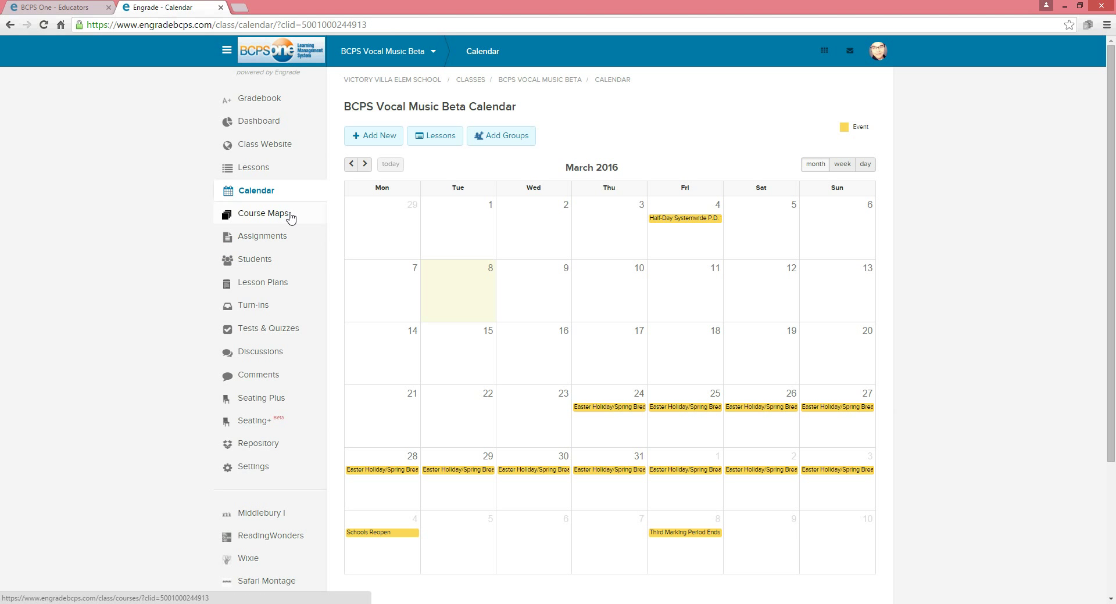
mouse_move(290, 217)
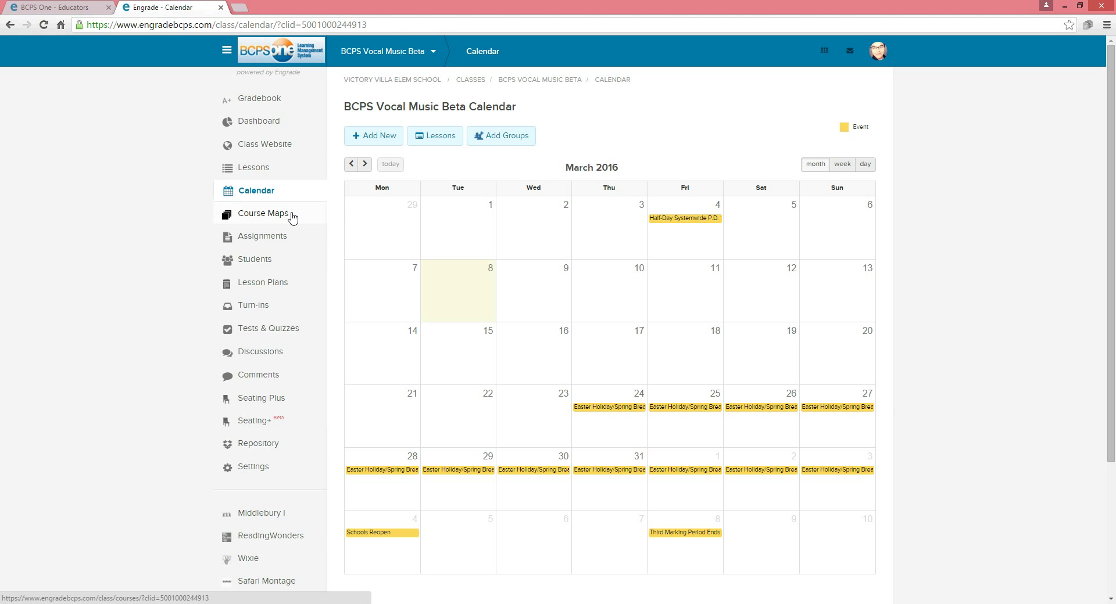
click(262, 213)
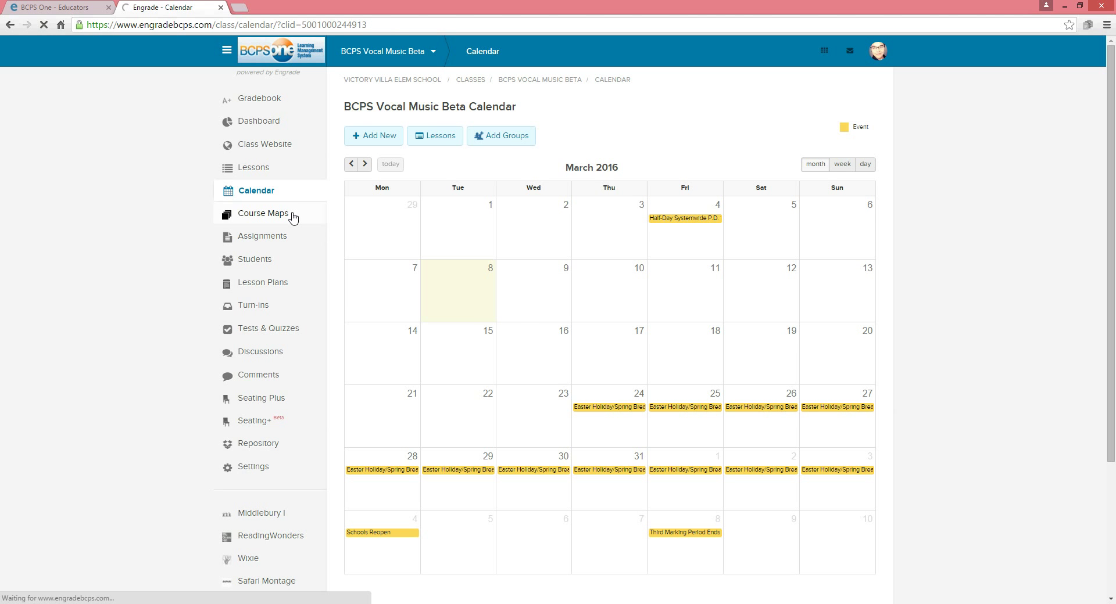
Scroll the Course Maps page down to the Vocal Music Kindergarten–Grade 05 maps
click(262, 213)
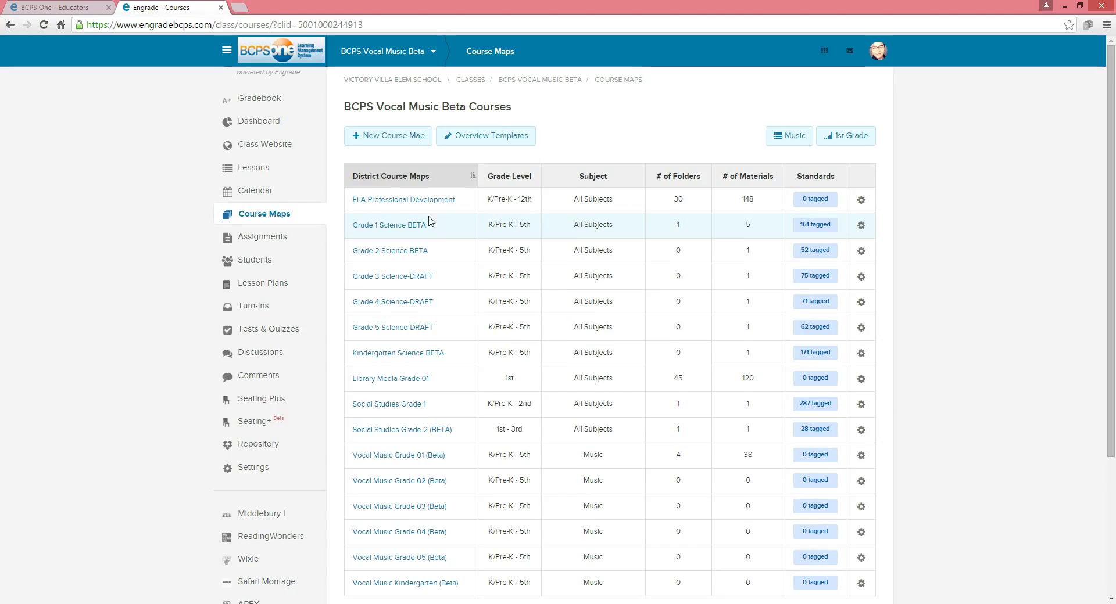
scroll(down, 3)
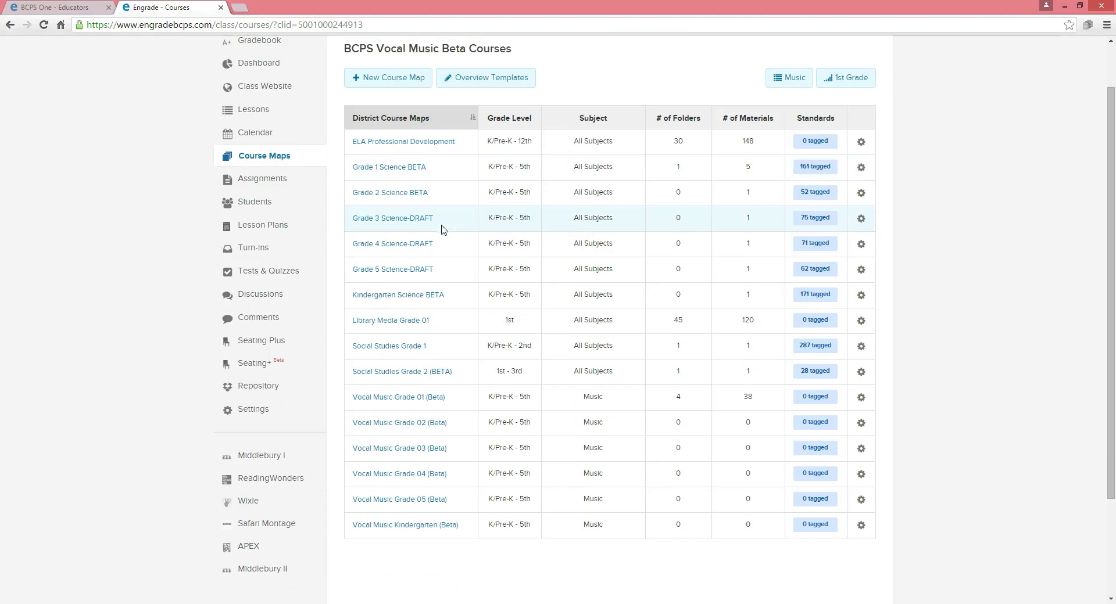
mouse_move(418, 256)
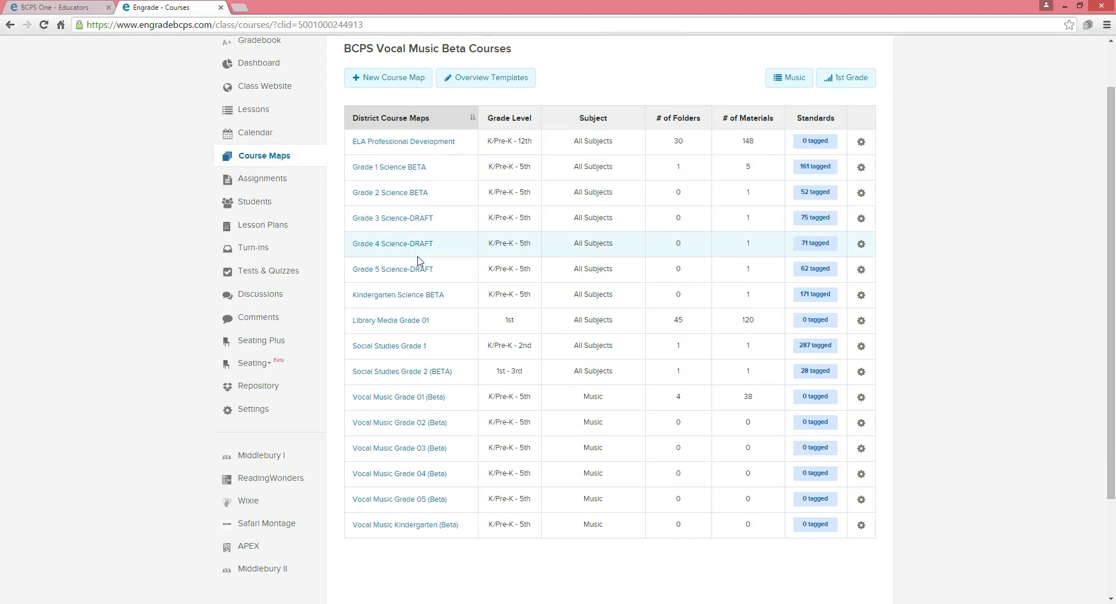
mouse_move(391, 383)
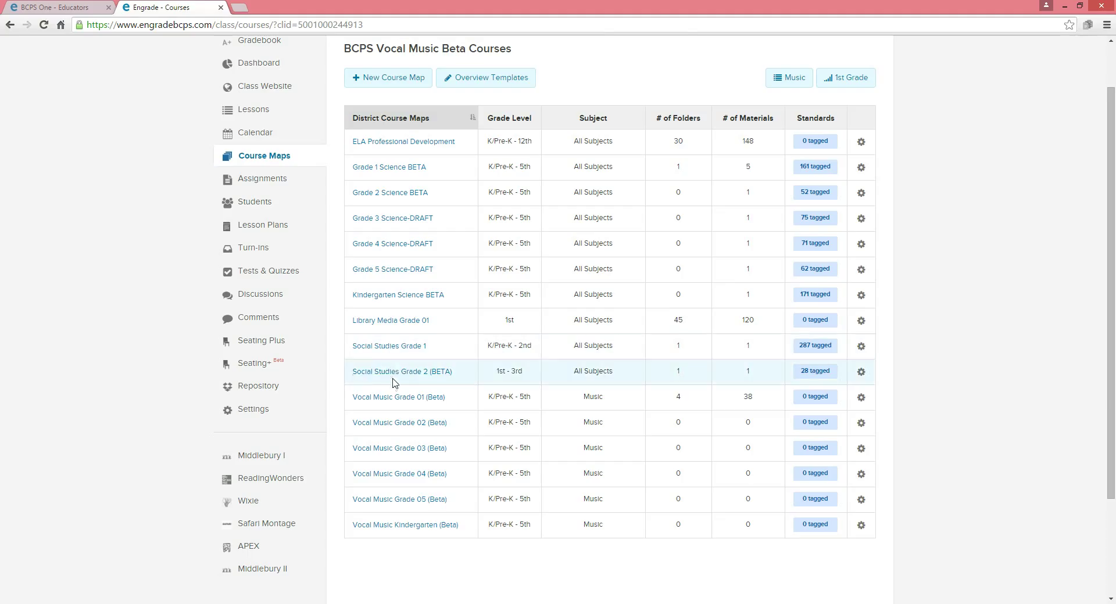
mouse_move(399, 421)
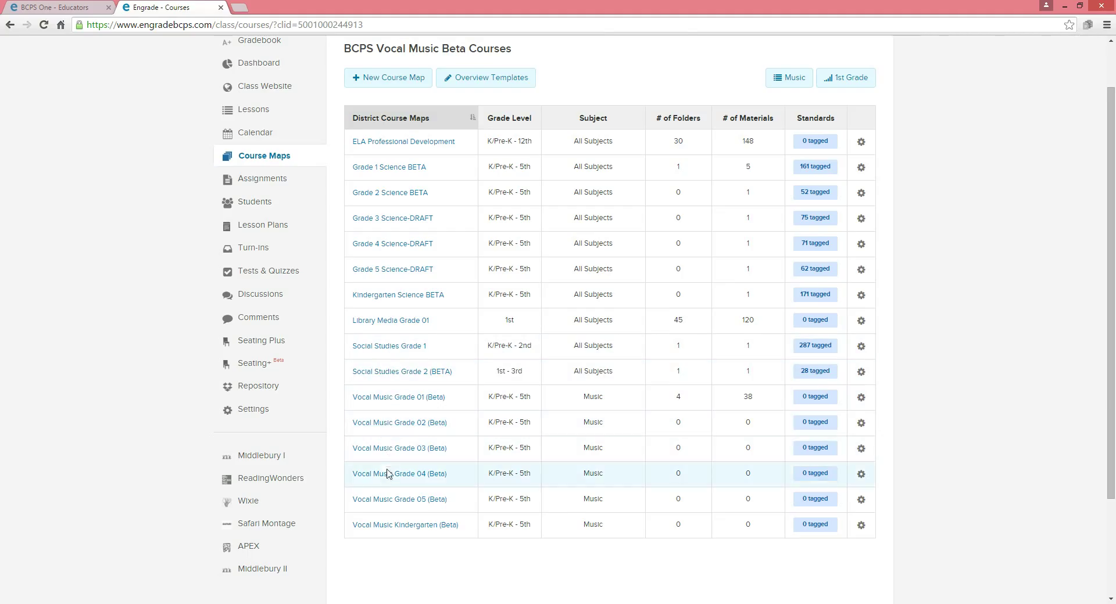
mouse_move(376, 559)
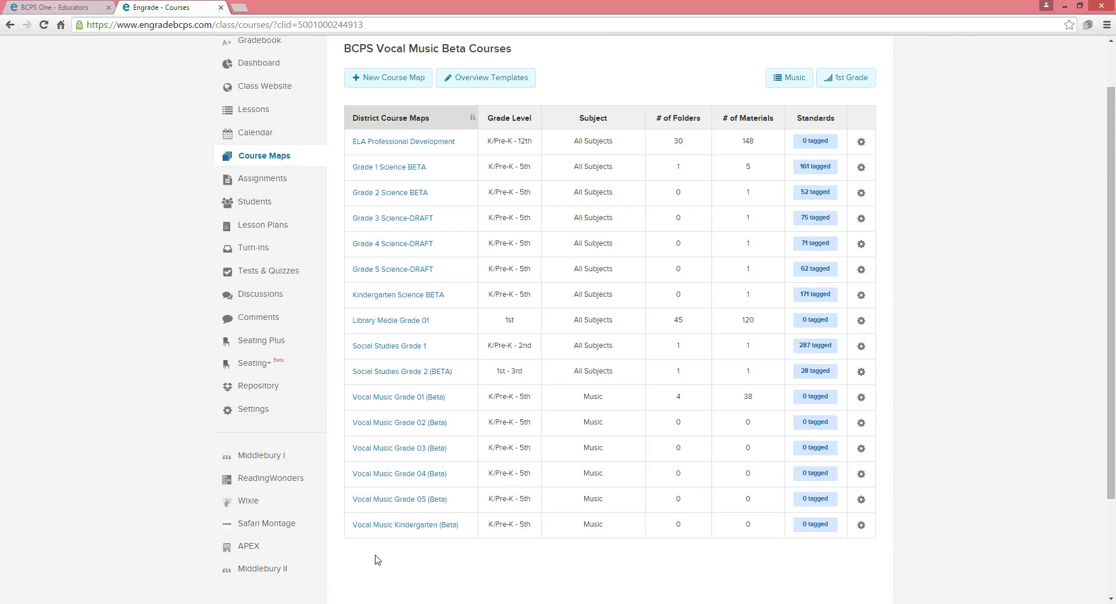
mouse_move(395, 572)
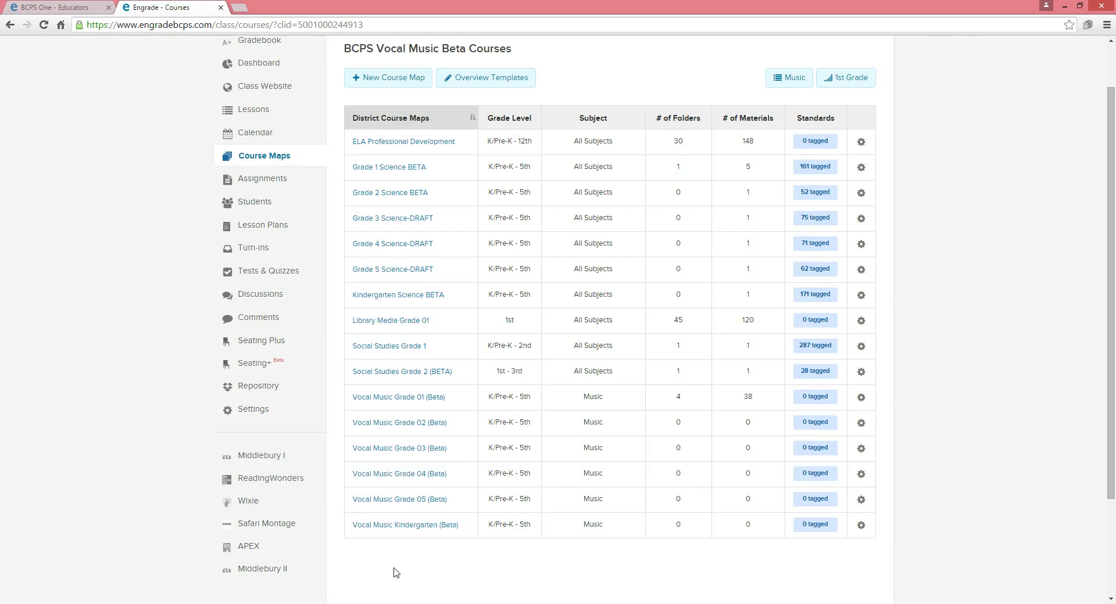